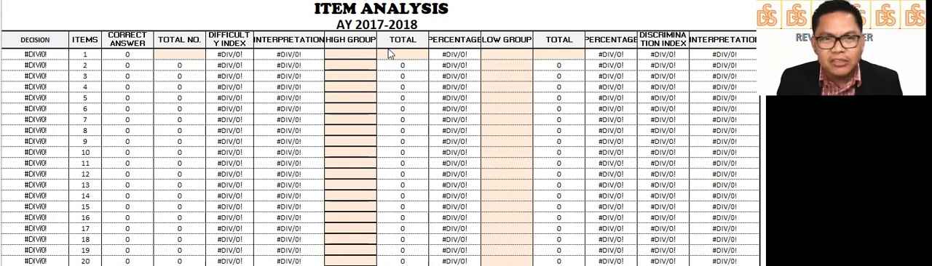
mouse_move(646, 76)
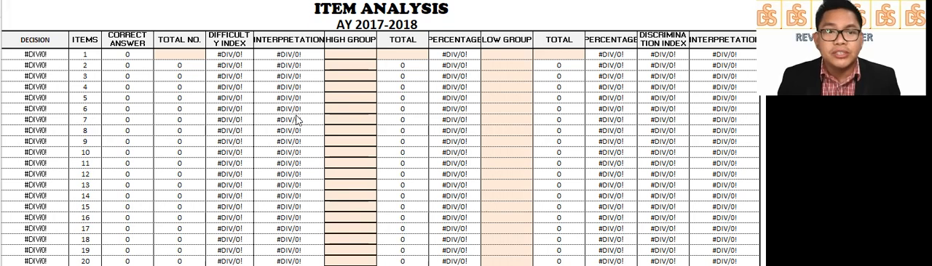
mouse_move(241, 46)
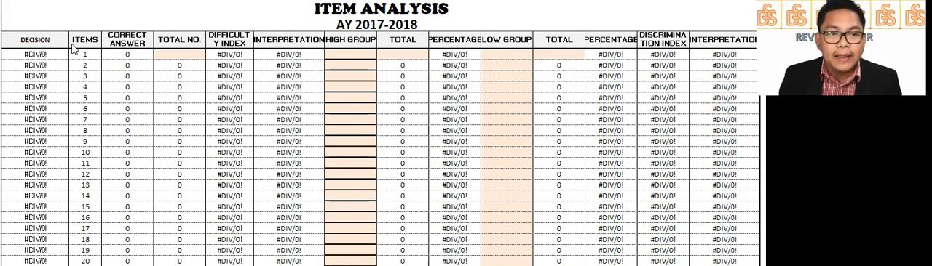
mouse_move(488, 59)
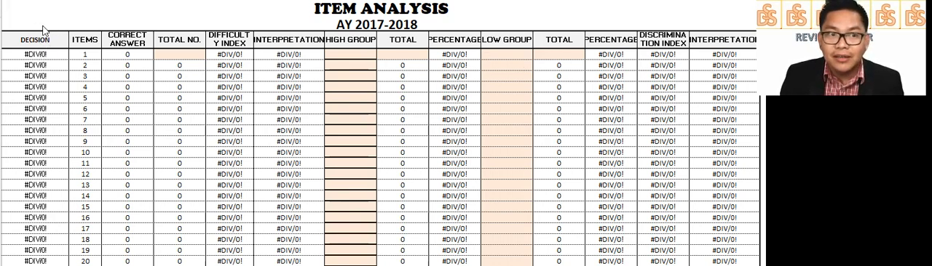
mouse_move(44, 59)
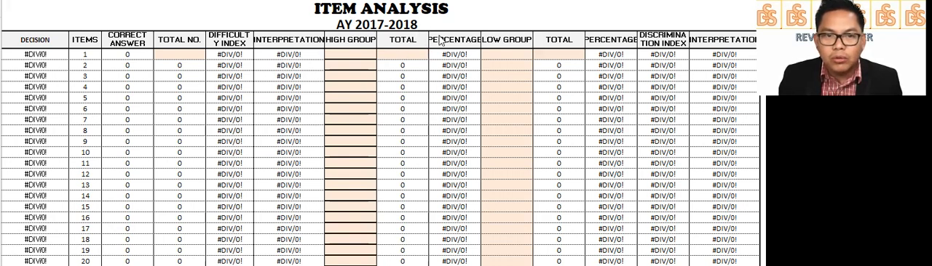
mouse_move(542, 34)
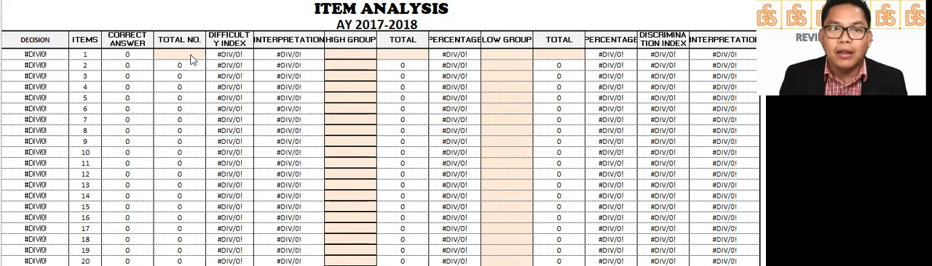
mouse_move(362, 58)
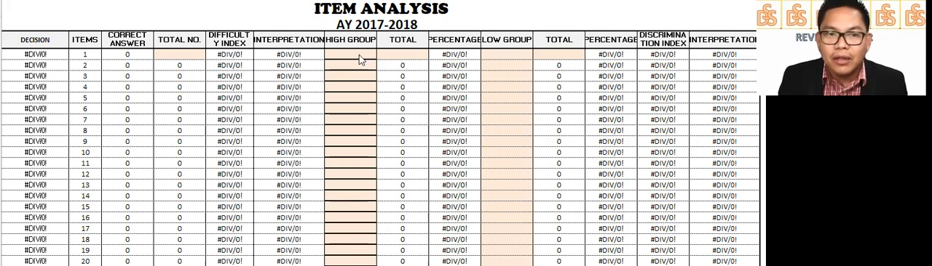
mouse_move(476, 58)
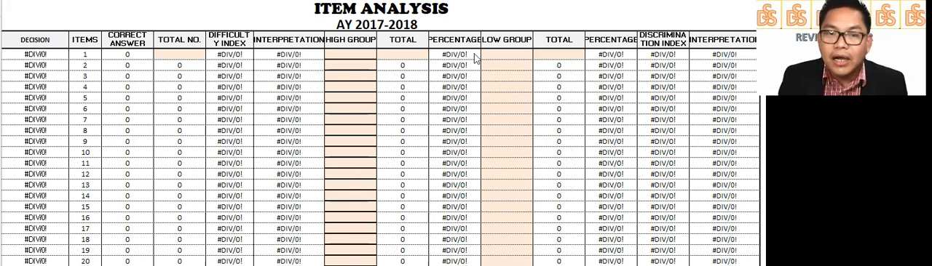
mouse_move(529, 175)
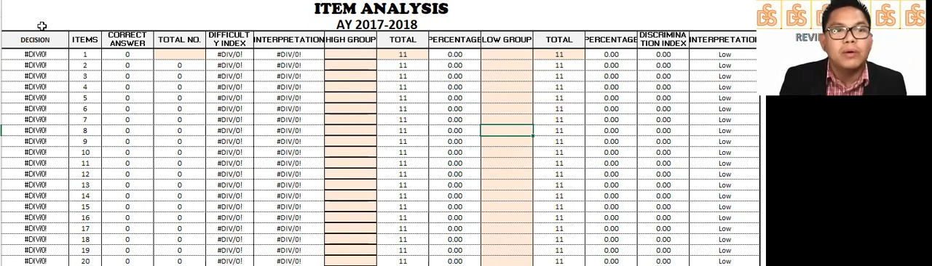
mouse_move(47, 155)
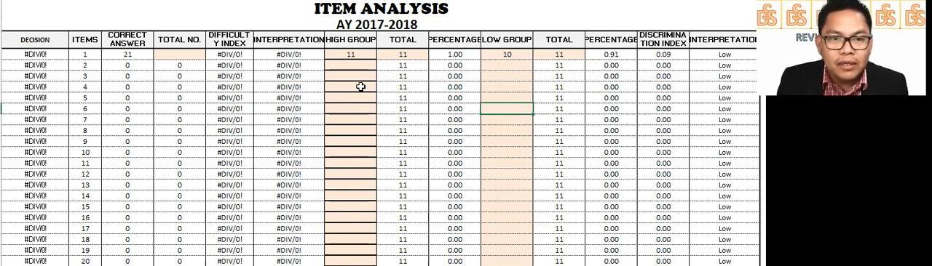
mouse_move(387, 62)
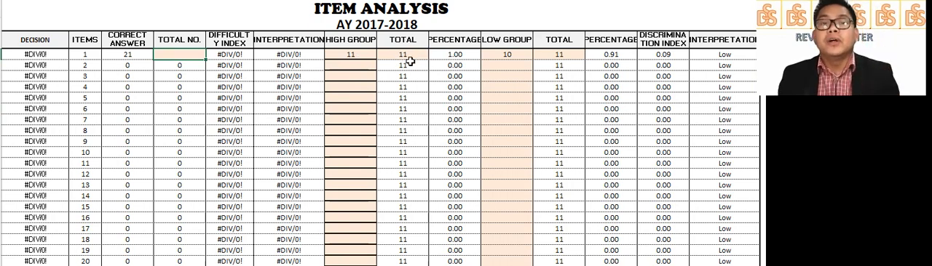
mouse_move(488, 75)
text(22)
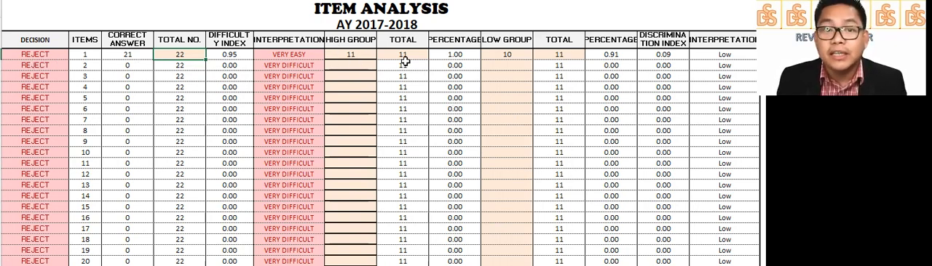
mouse_move(706, 62)
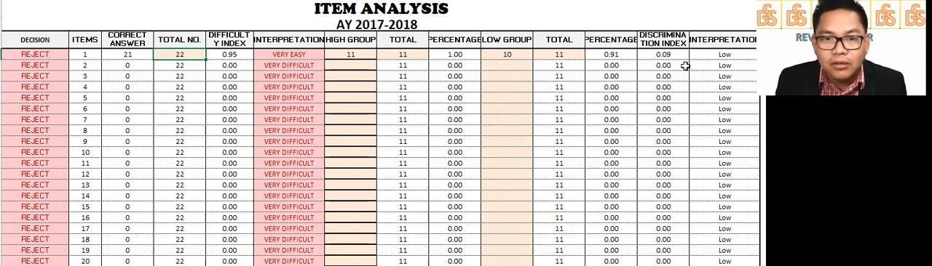
mouse_move(368, 57)
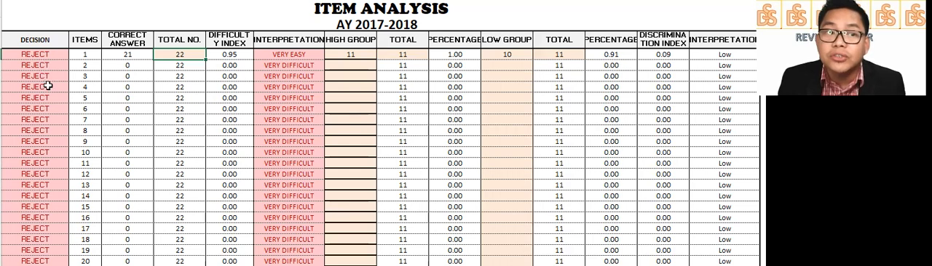
mouse_move(47, 149)
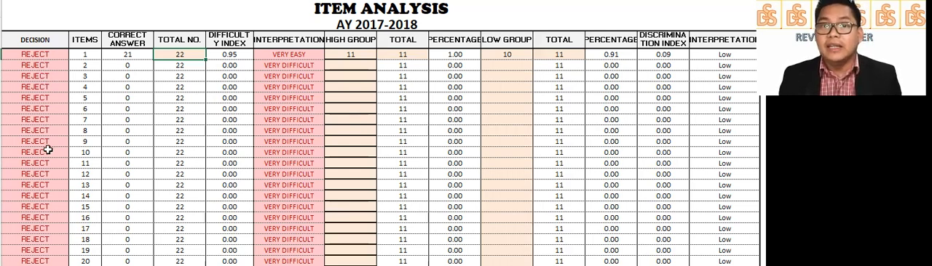
mouse_move(360, 73)
text(5)
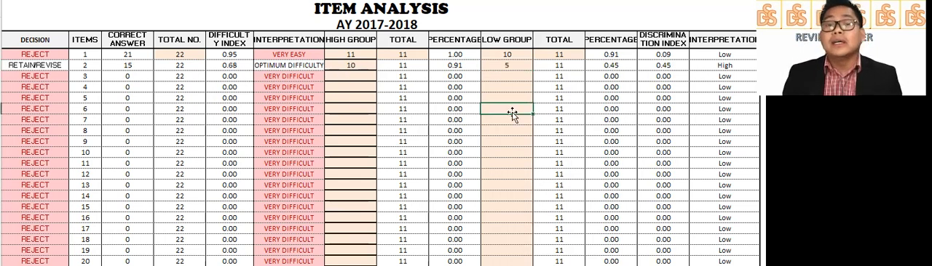
mouse_move(439, 122)
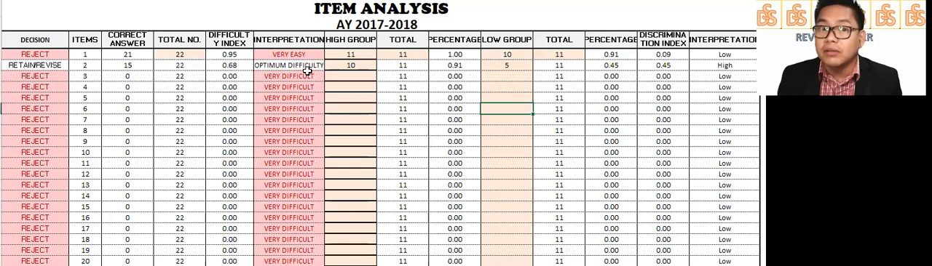
mouse_move(710, 138)
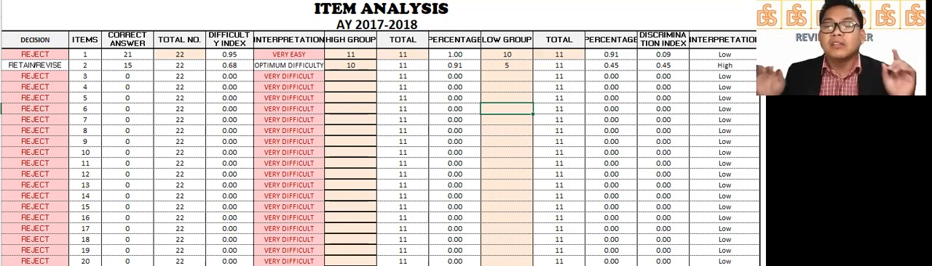
mouse_move(711, 49)
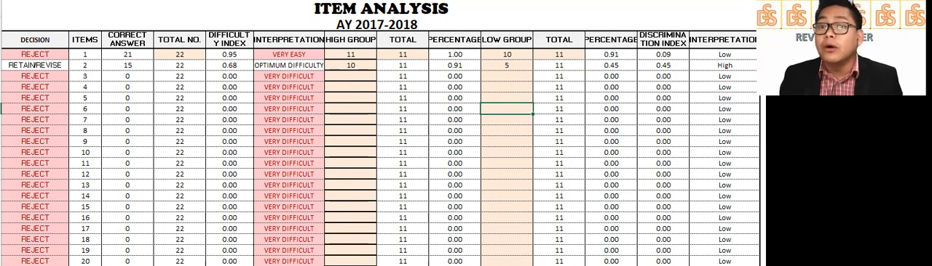
mouse_move(531, 186)
text(4)
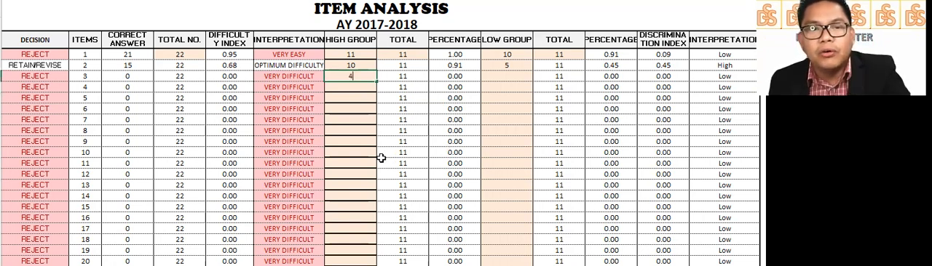
mouse_move(510, 80)
text(6)
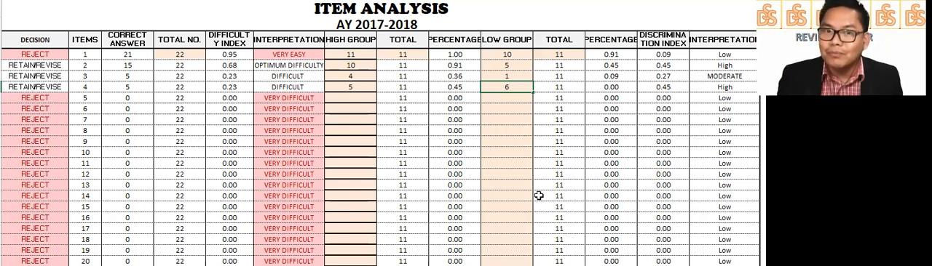
mouse_move(512, 124)
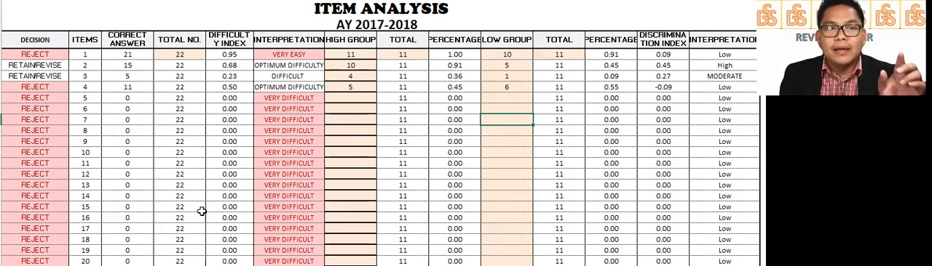
mouse_move(487, 164)
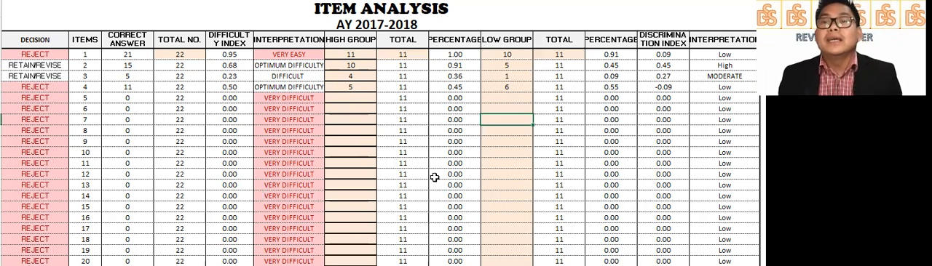
mouse_move(326, 169)
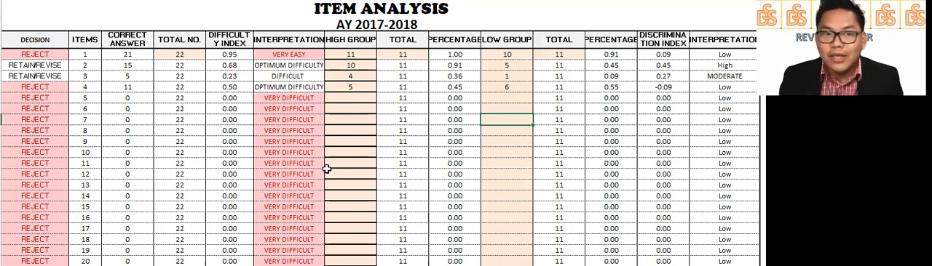
mouse_move(425, 146)
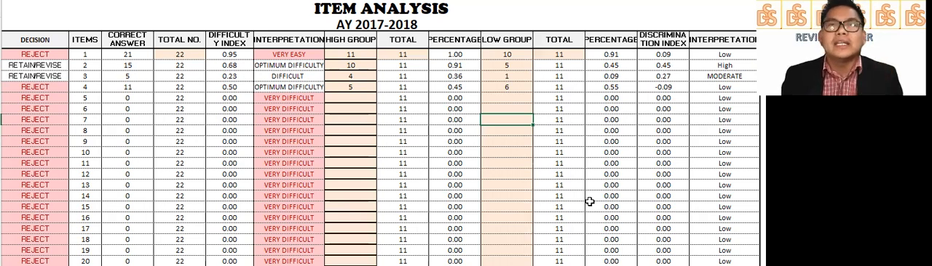
mouse_move(510, 174)
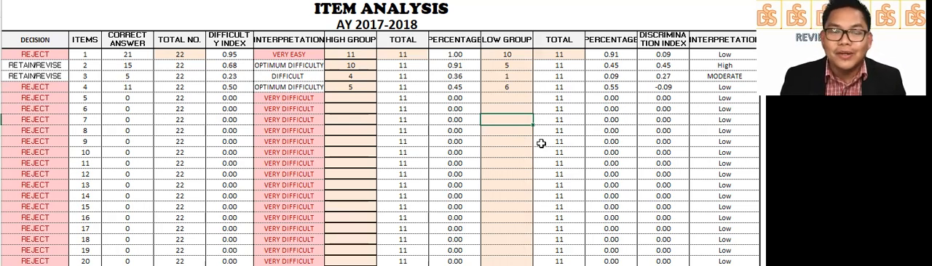
mouse_move(523, 188)
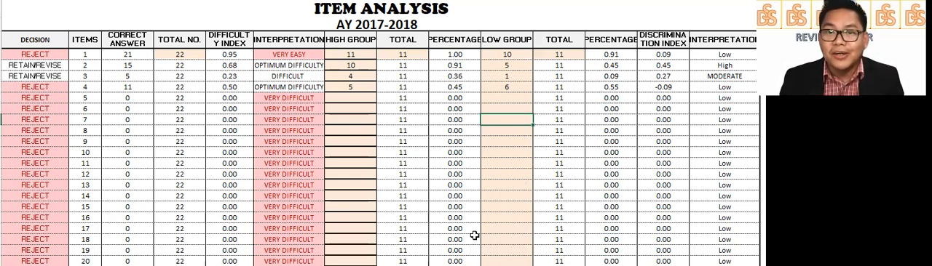
mouse_move(353, 97)
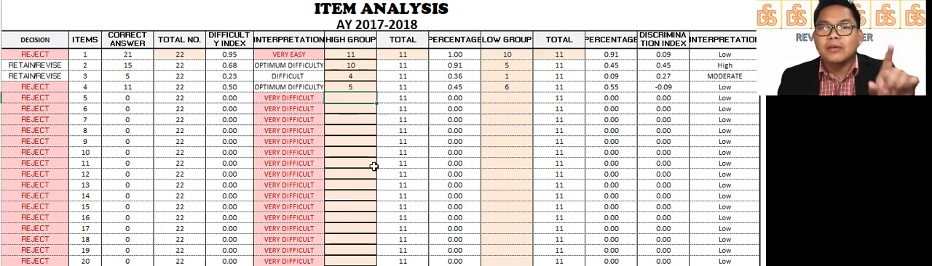
mouse_move(517, 188)
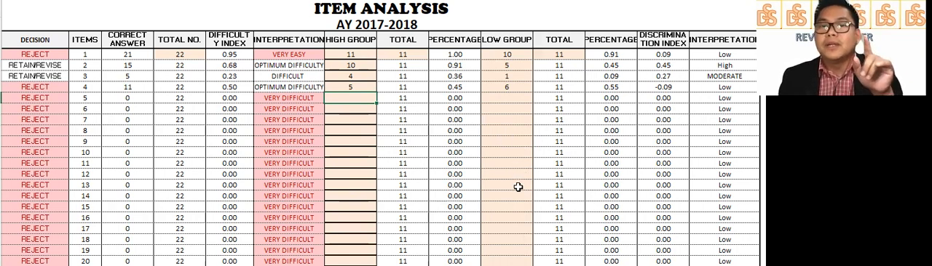
scroll(down, 3)
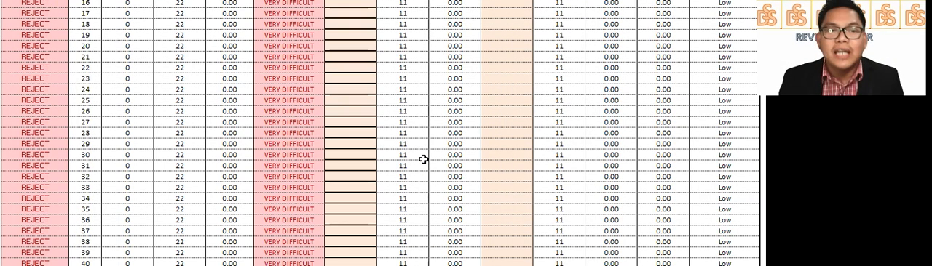
scroll(down, 3)
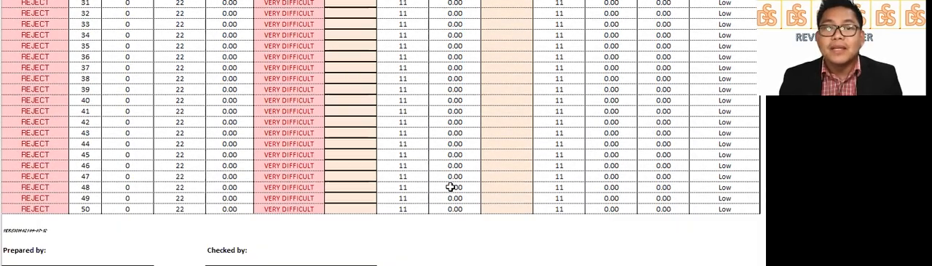
scroll(up, 3)
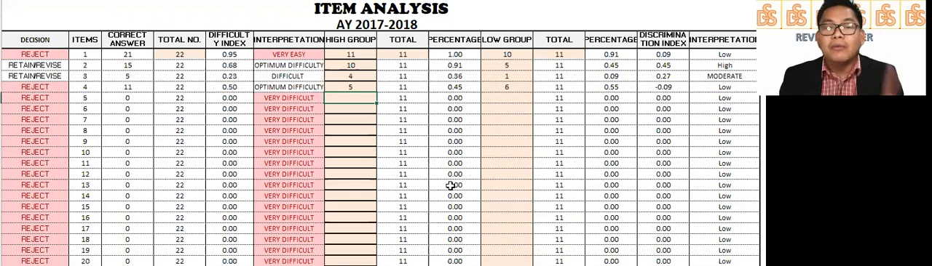
mouse_move(520, 185)
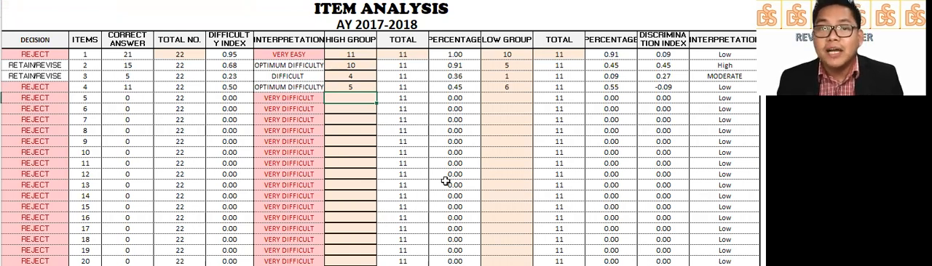
scroll(down, 3)
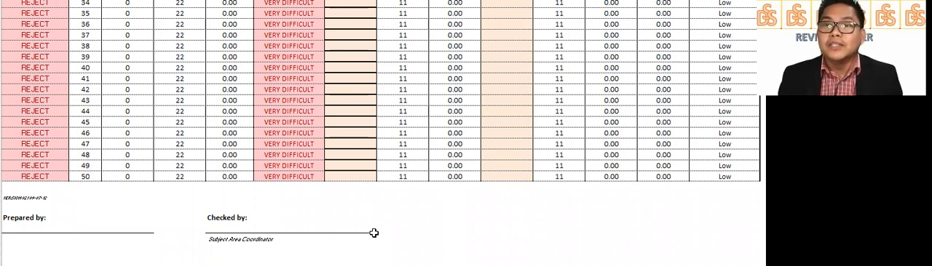
scroll(up, 3)
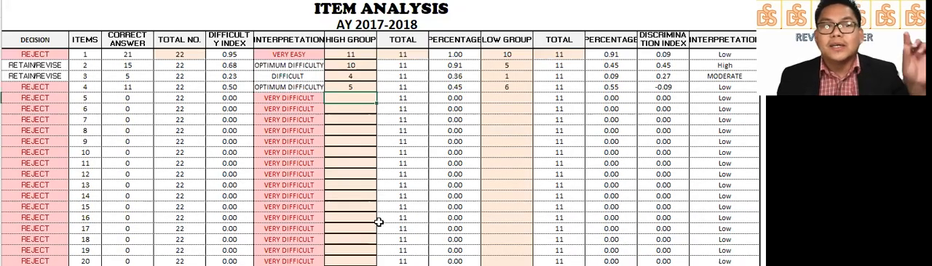
mouse_move(499, 185)
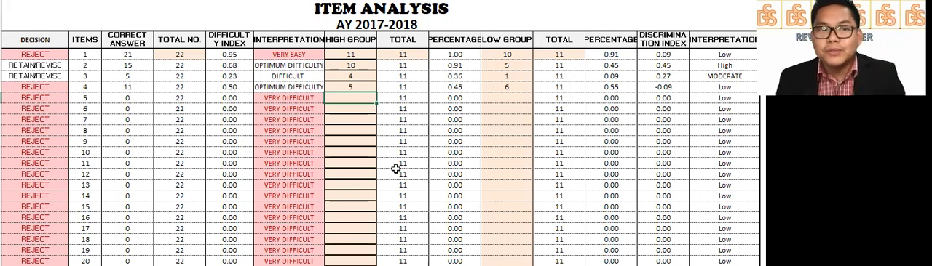
scroll(down, 3)
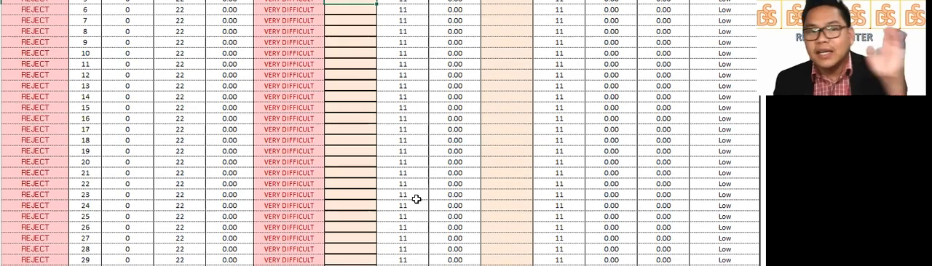
scroll(up, 3)
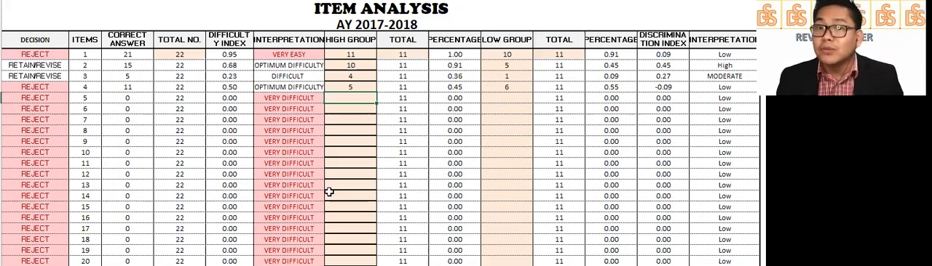
mouse_move(464, 200)
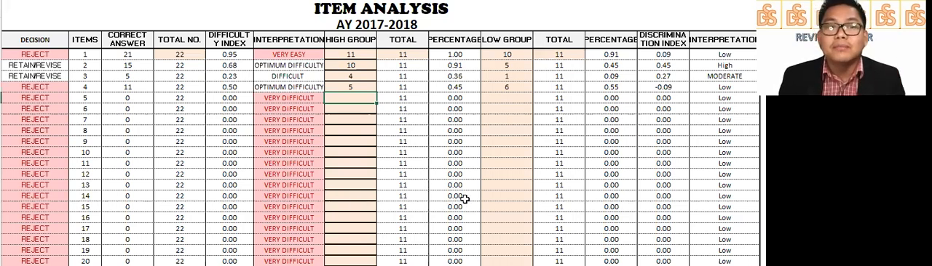
mouse_move(517, 204)
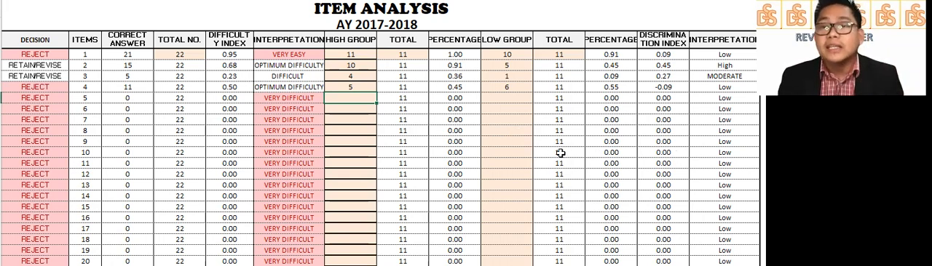
mouse_move(557, 179)
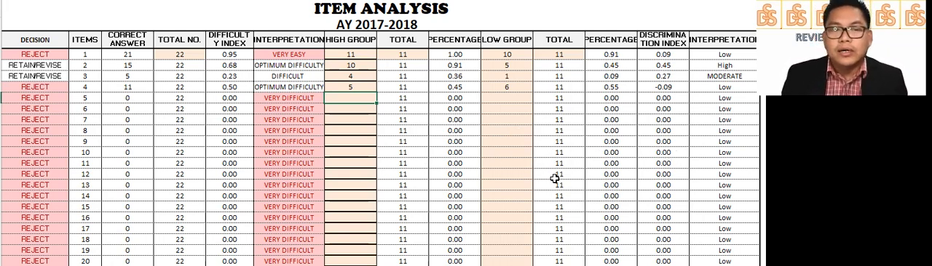
mouse_move(477, 163)
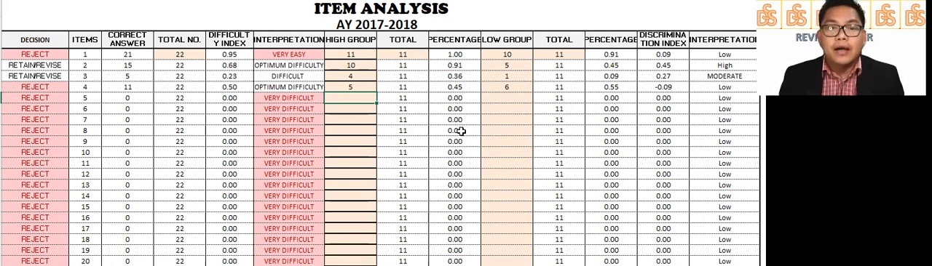
mouse_move(515, 138)
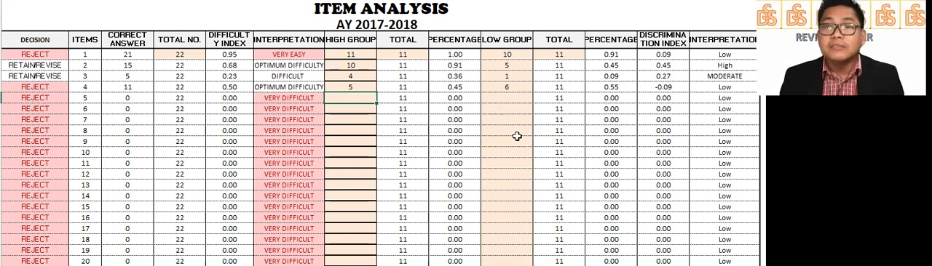